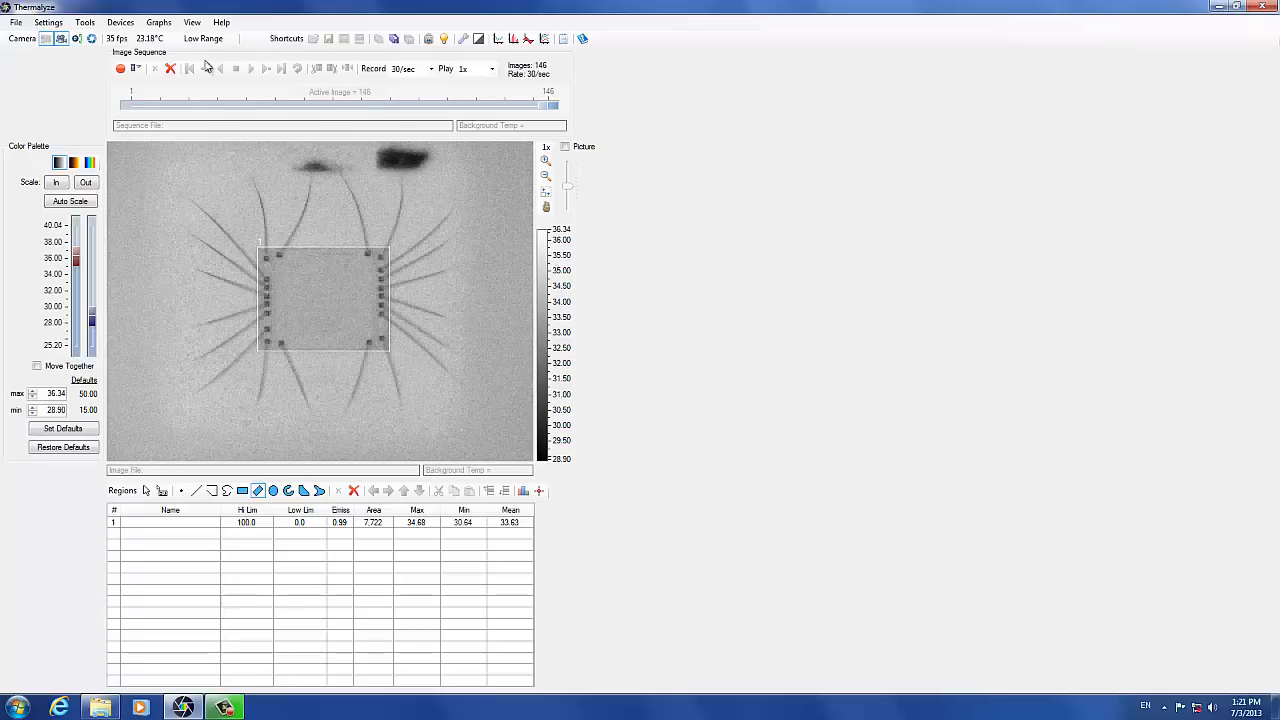
# Open the Lock-in Thermography tool from the Tools menu.
pyautogui.click(84, 22)
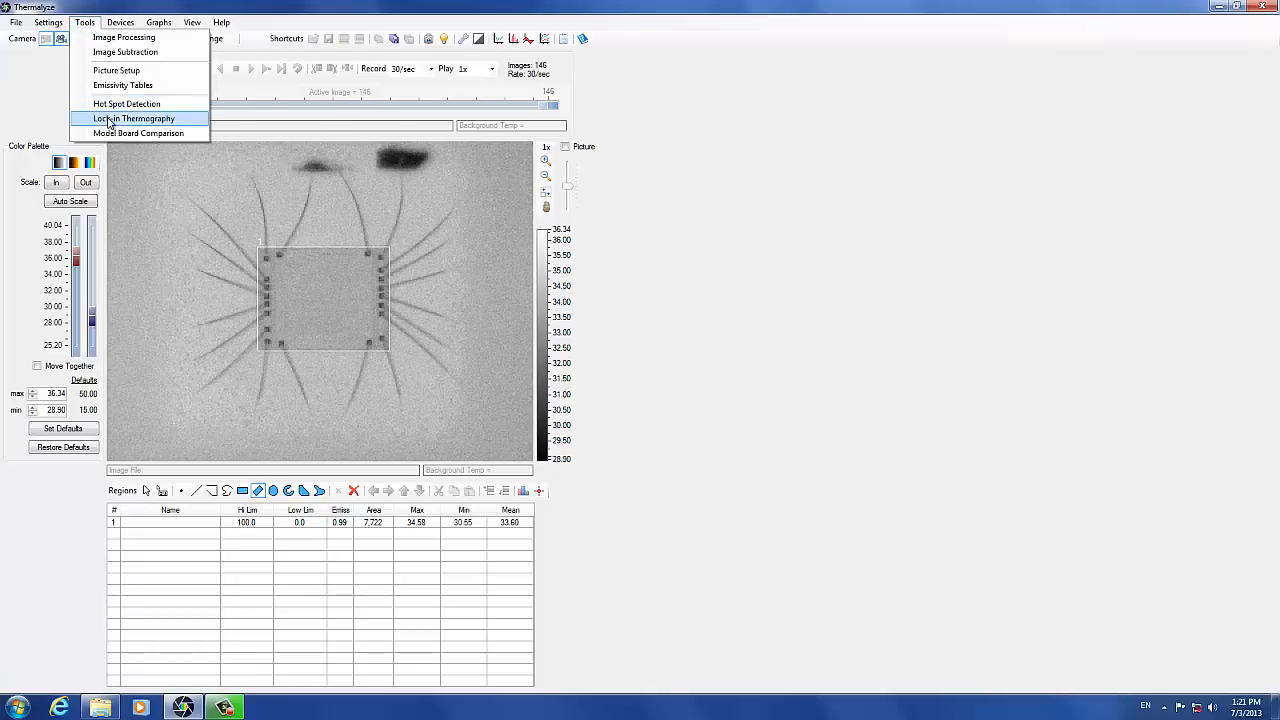
pyautogui.click(132, 118)
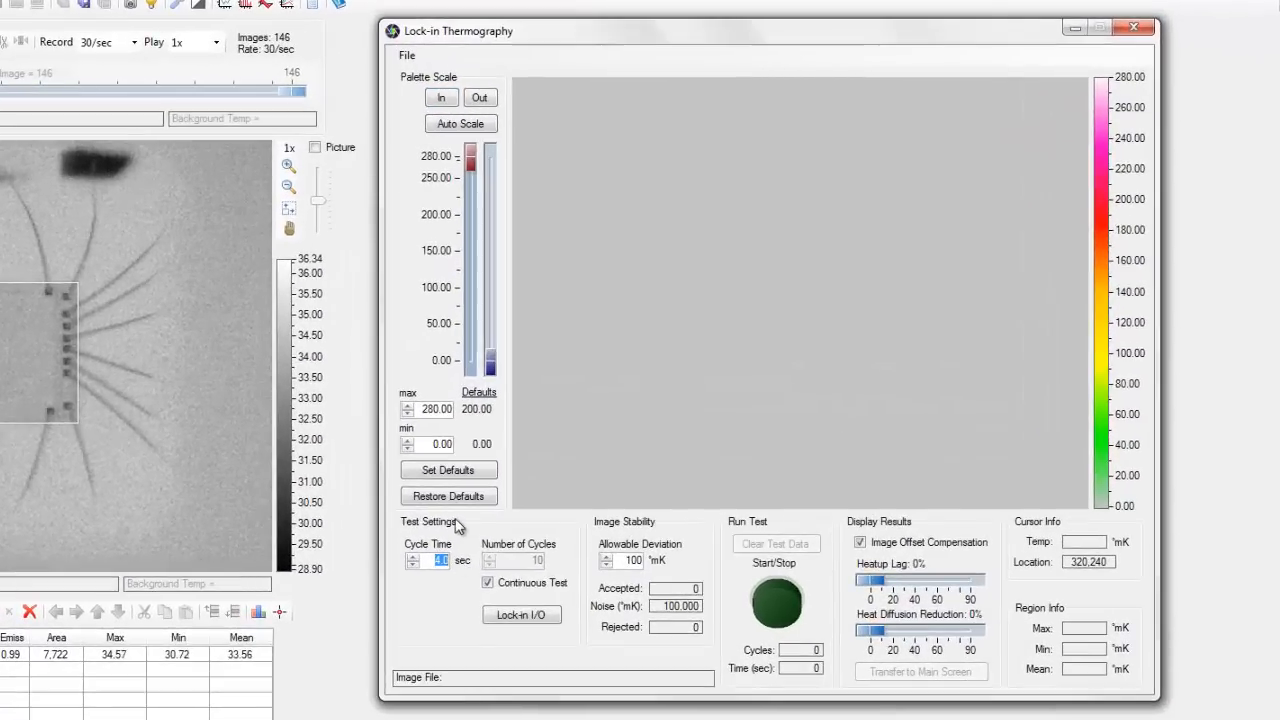
# Set the lock-in test Cycle Time to 2.0 seconds.
pyautogui.write('2.0')
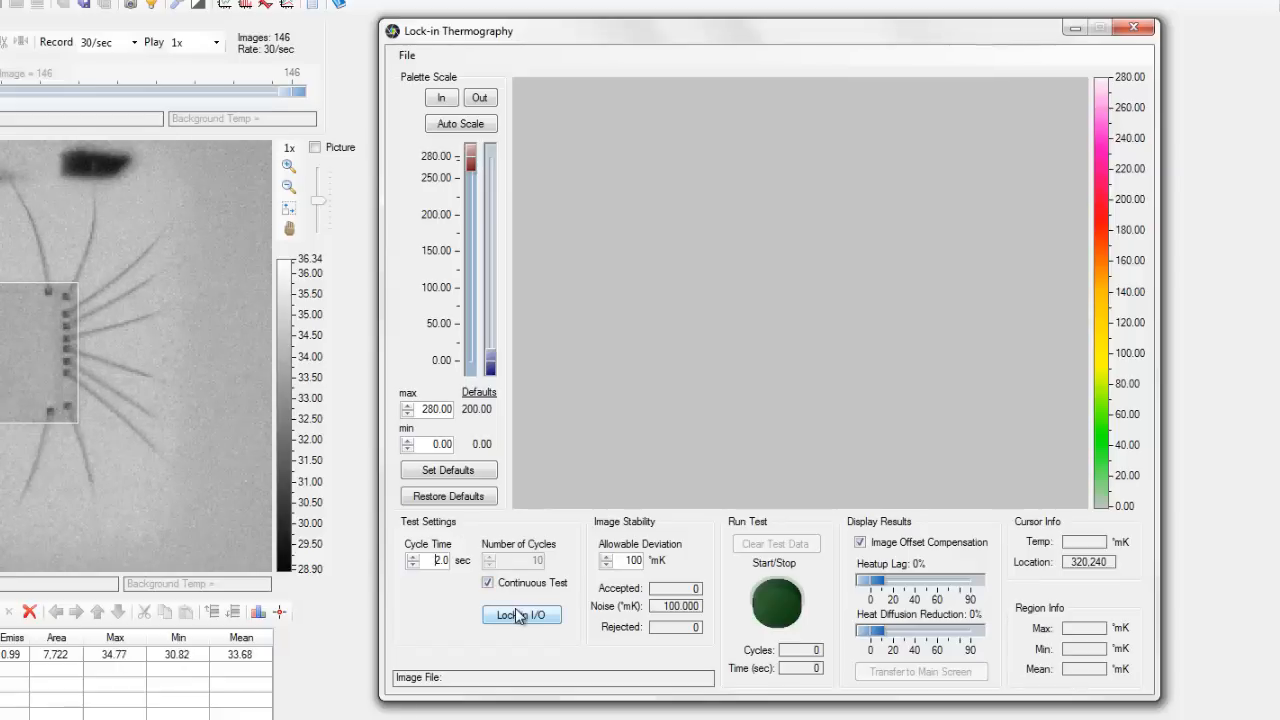
pyautogui.click(520, 614)
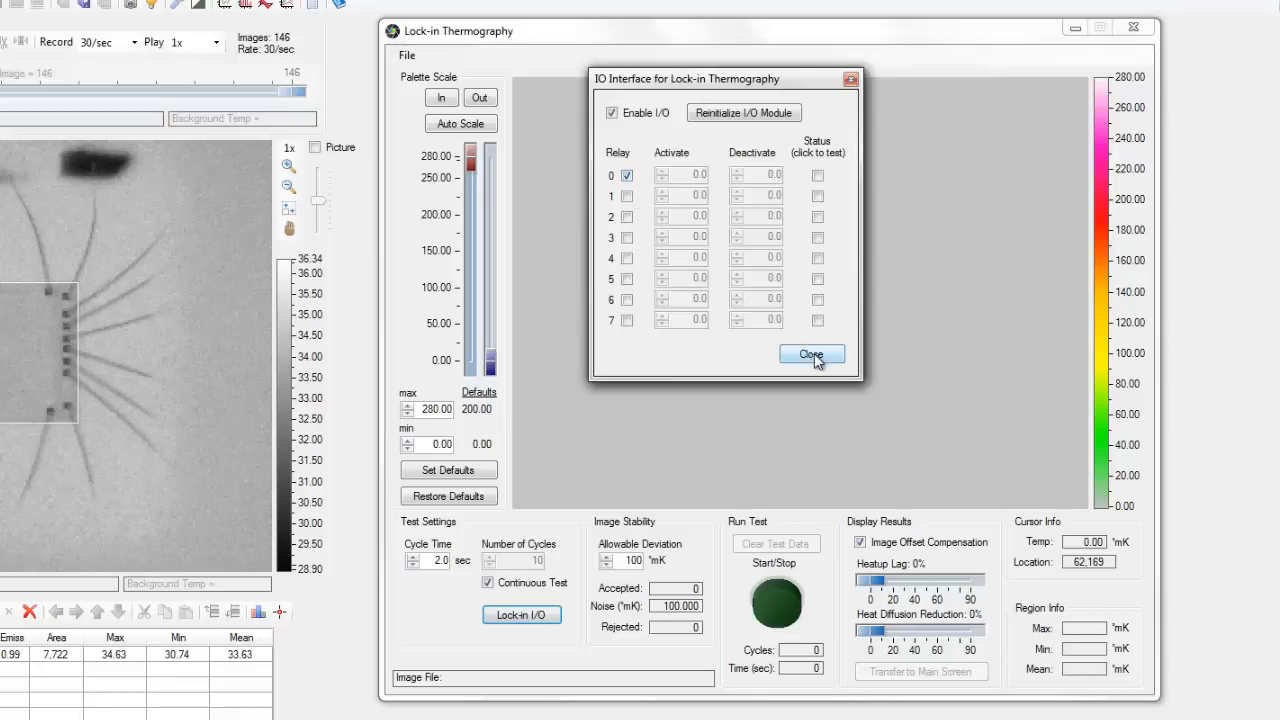
pyautogui.click(812, 354)
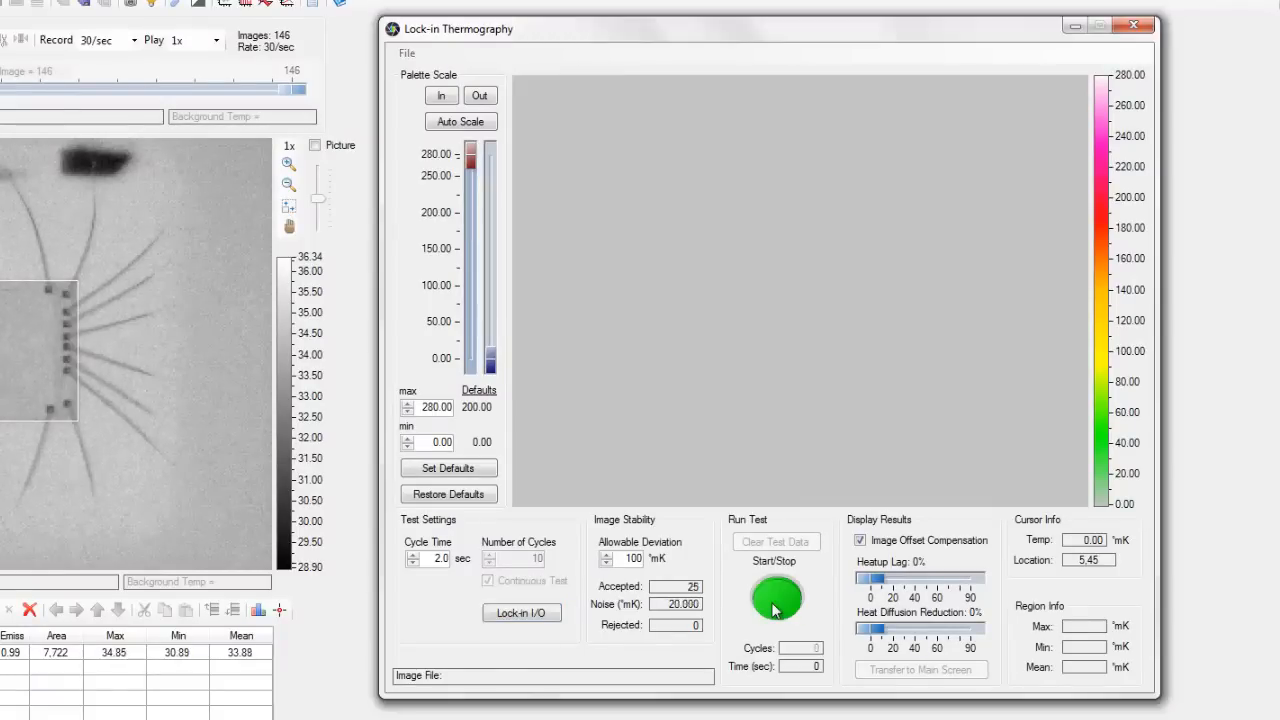
# Run the continuous lock-in test until a hotspot map forms, then stop it.
pyautogui.click(776, 596)
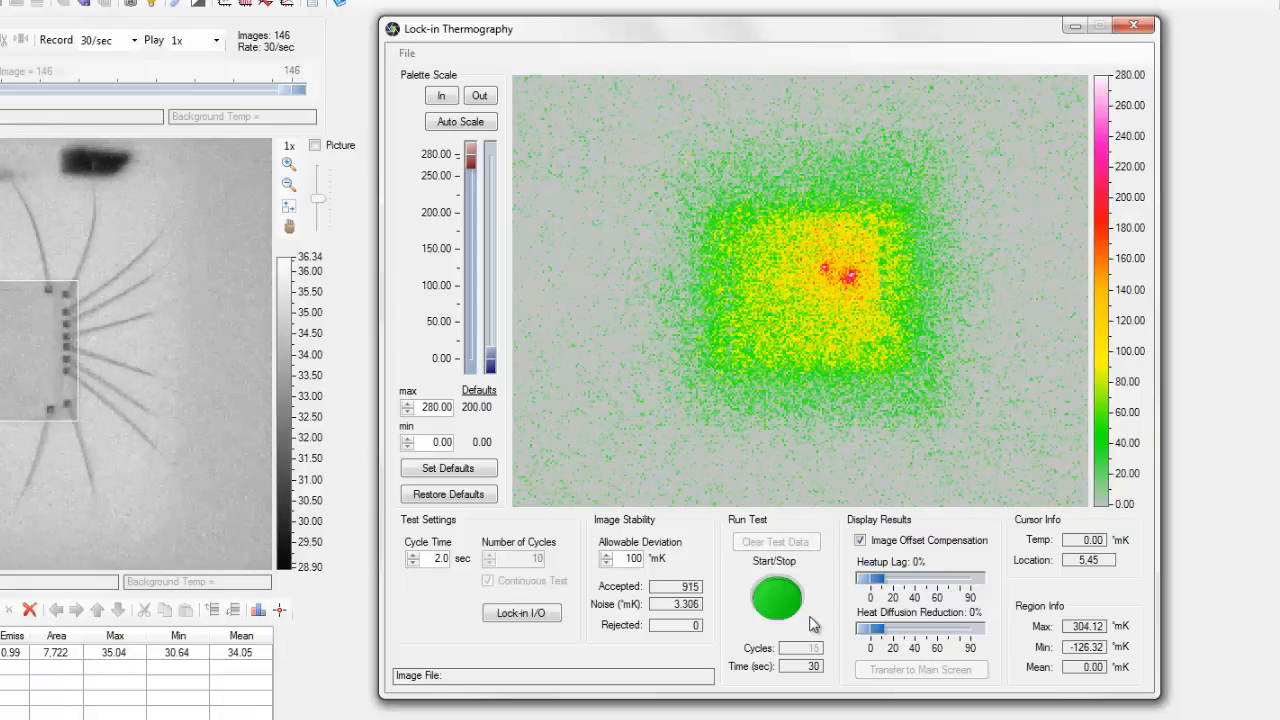
pyautogui.click(776, 598)
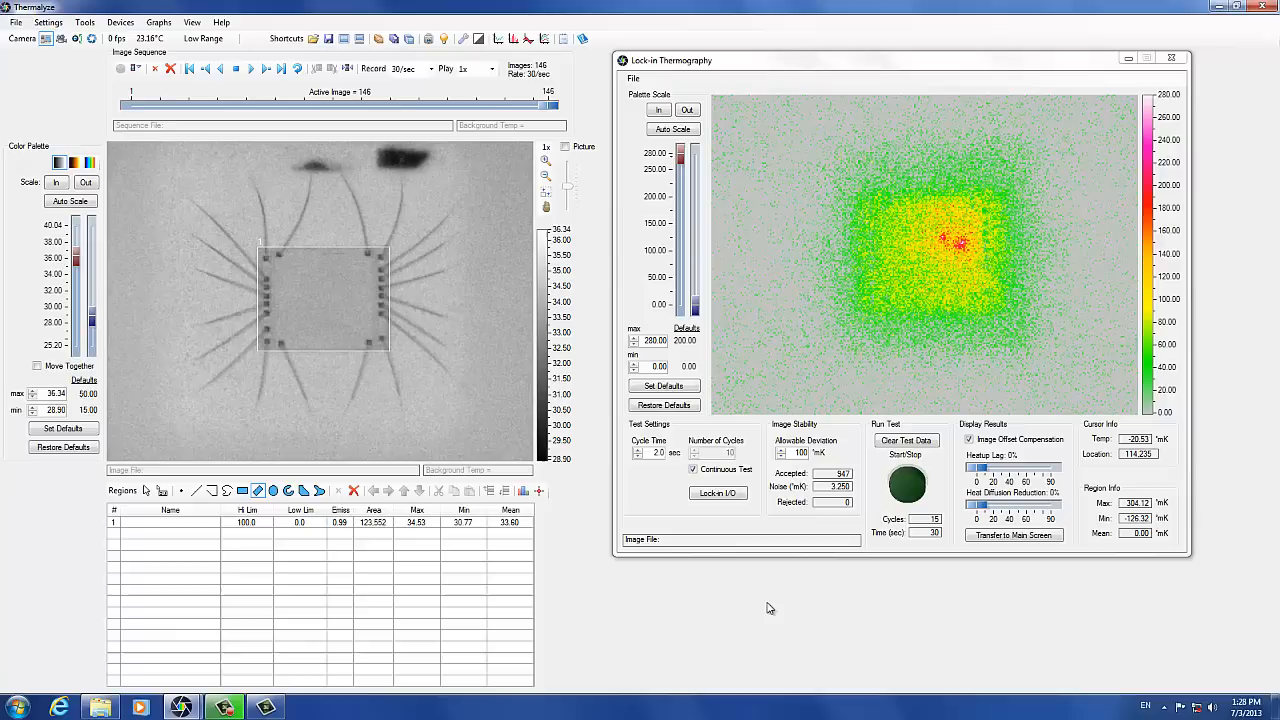
pyautogui.moveTo(844, 636)
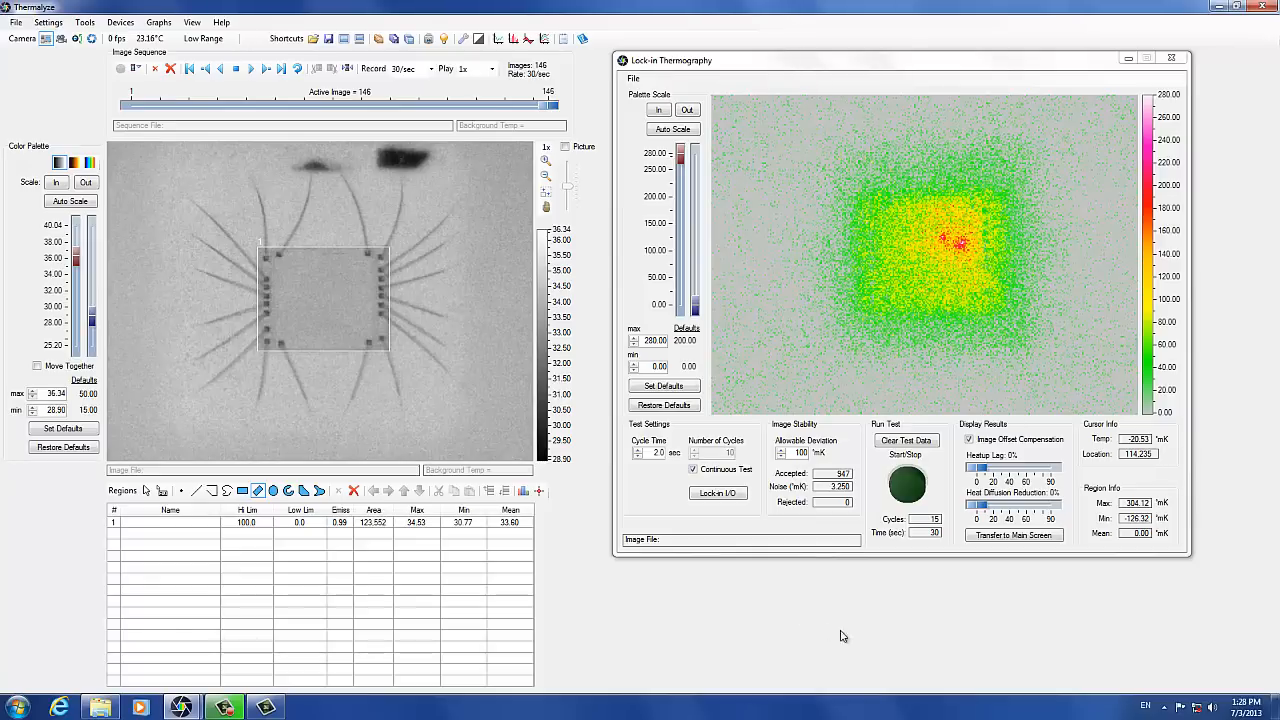
# Transfer the lock-in result to the main image and raise the palette minimum to 170.33.
pyautogui.click(1014, 536)
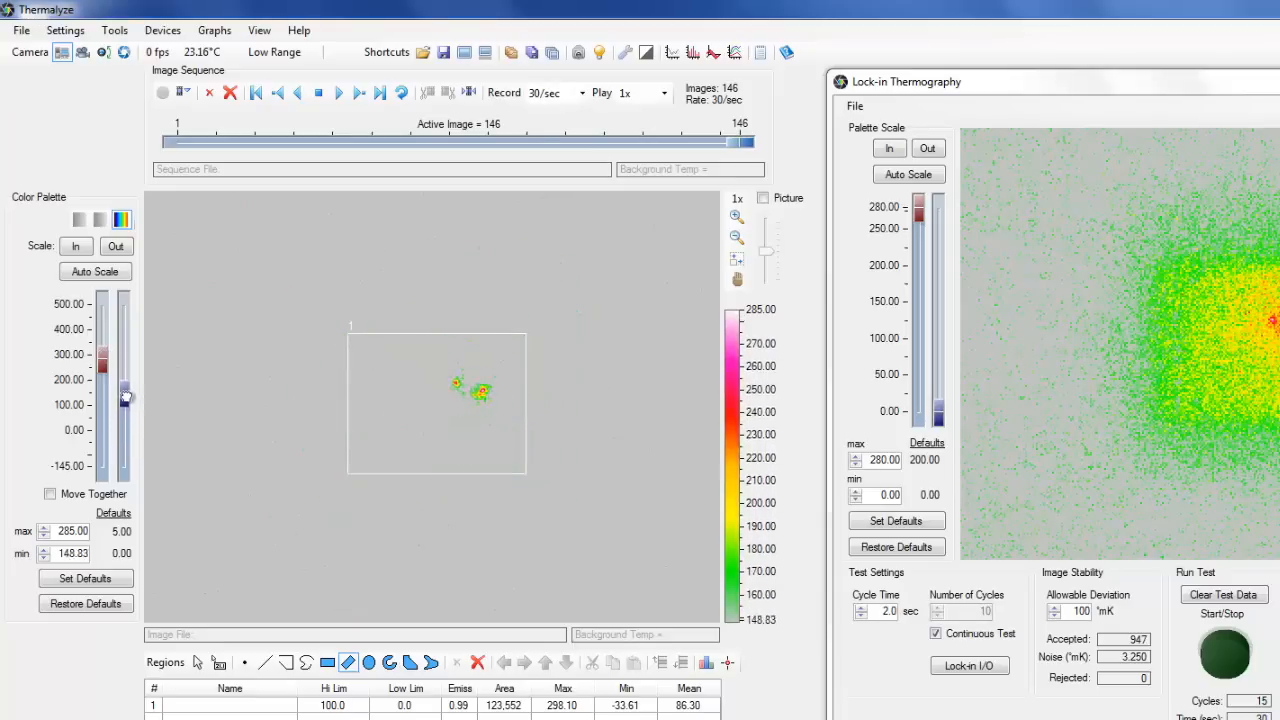
pyautogui.moveTo(124, 396); pyautogui.dragTo(124, 388)
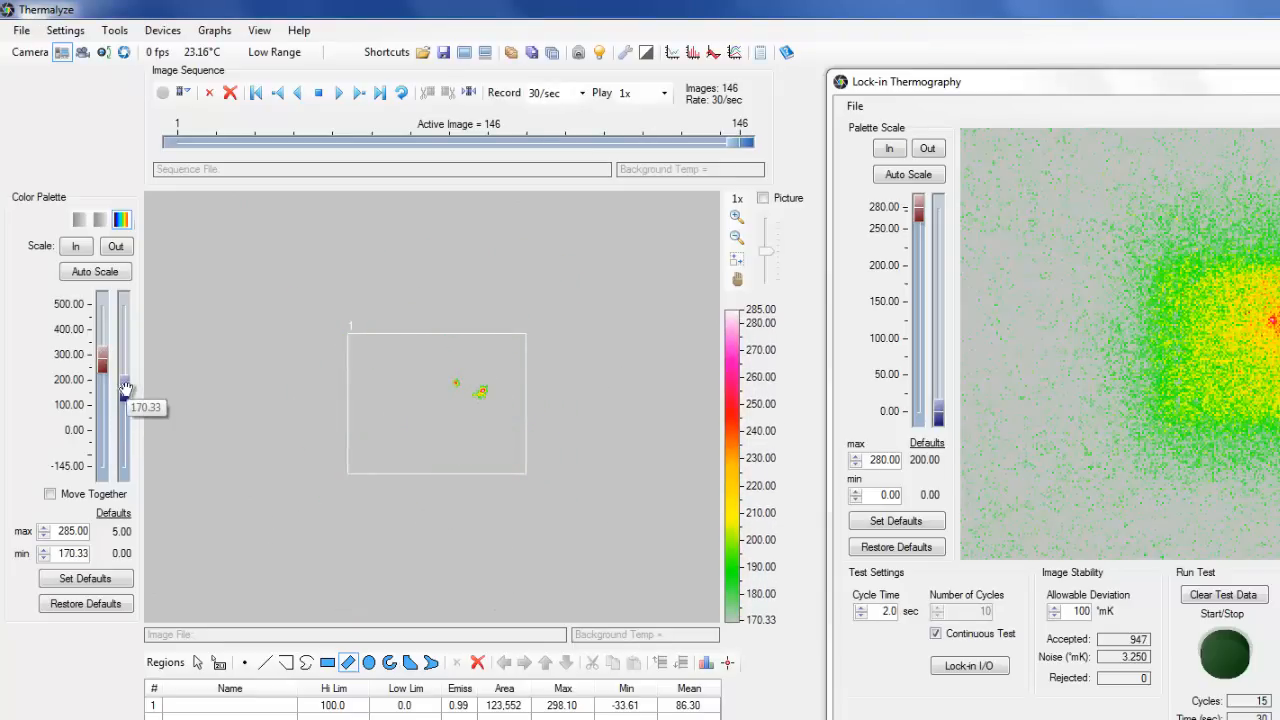
pyautogui.click(436, 404)
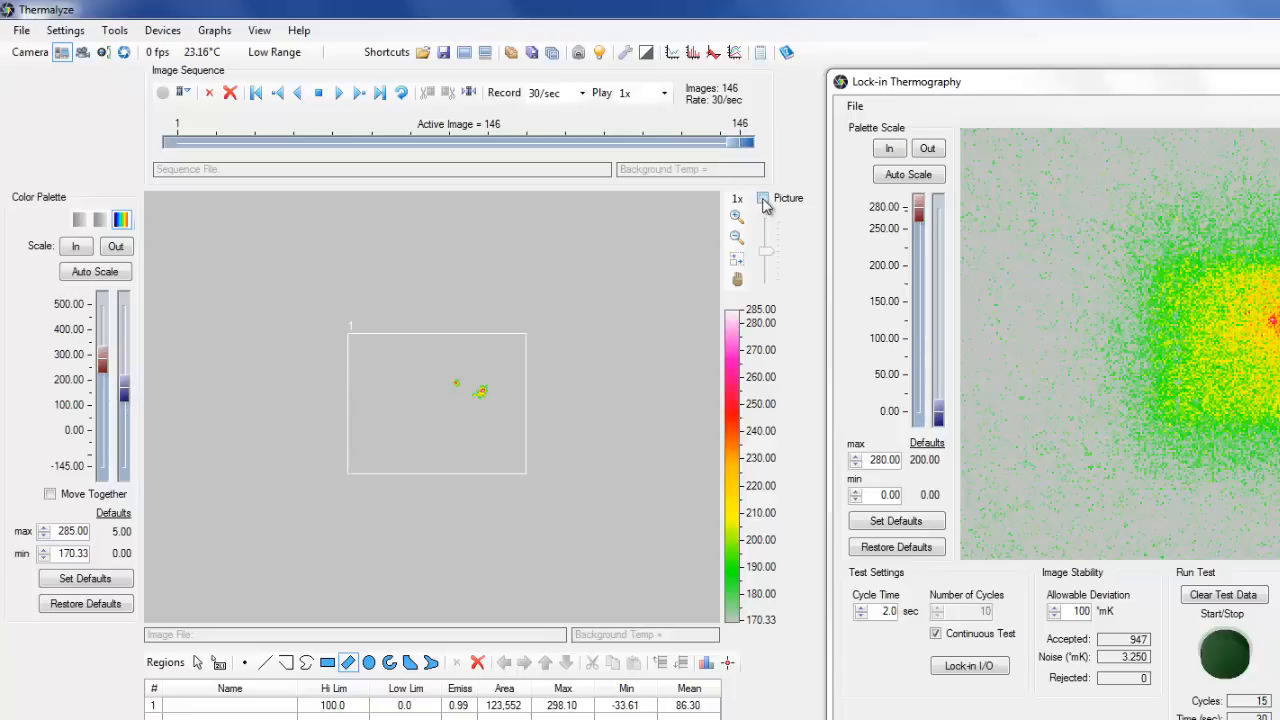
# Overlay the hotspot on the chip photo and magnify to 2x.
pyautogui.click(762, 198)
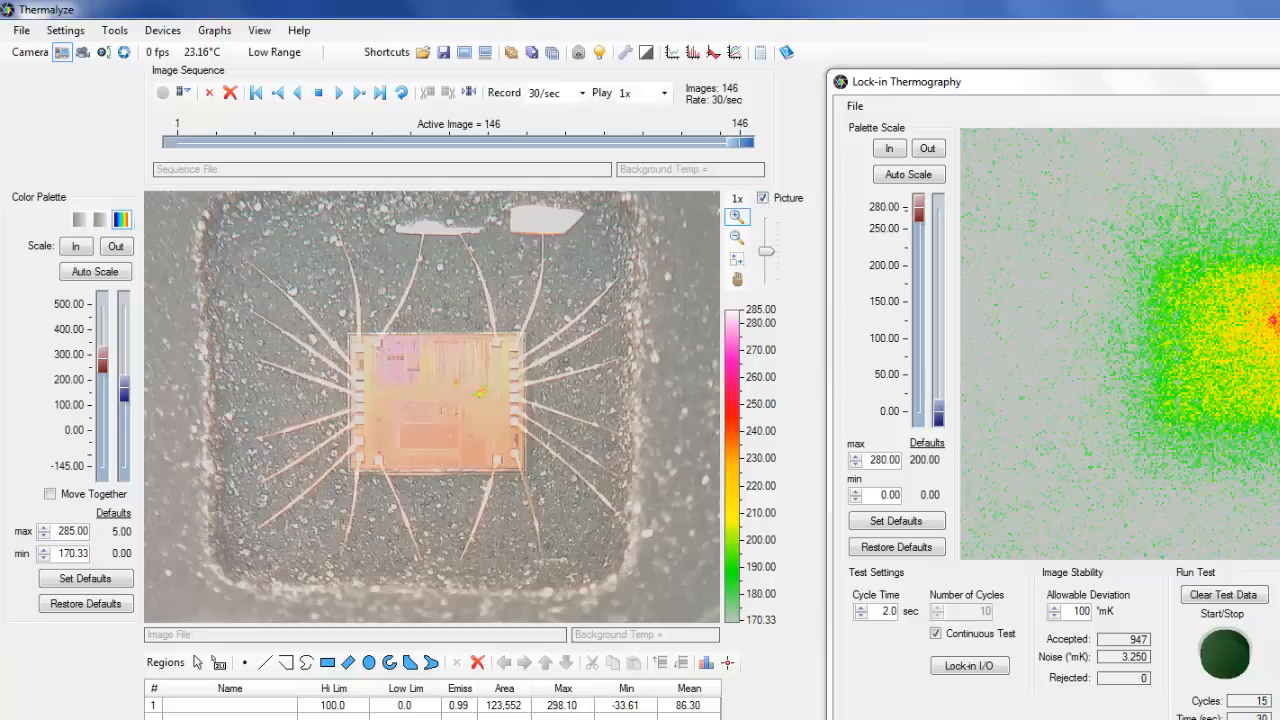
pyautogui.click(736, 216)
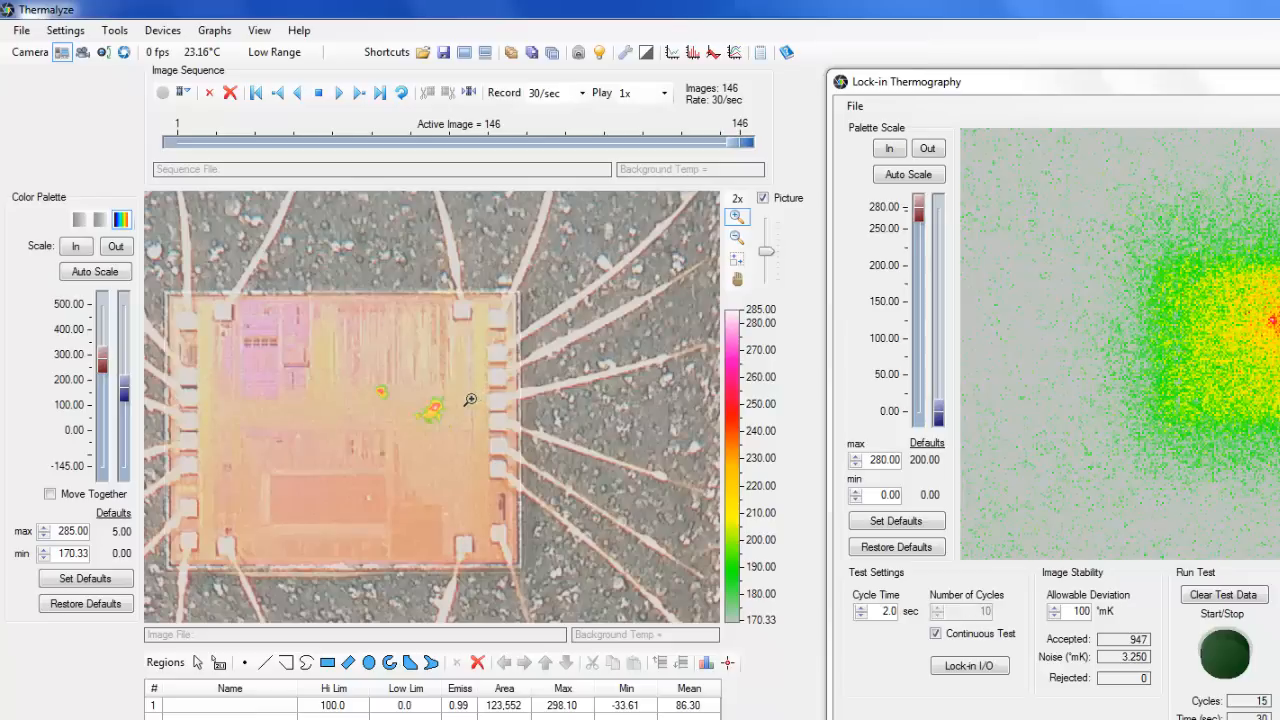
pyautogui.moveTo(486, 416)
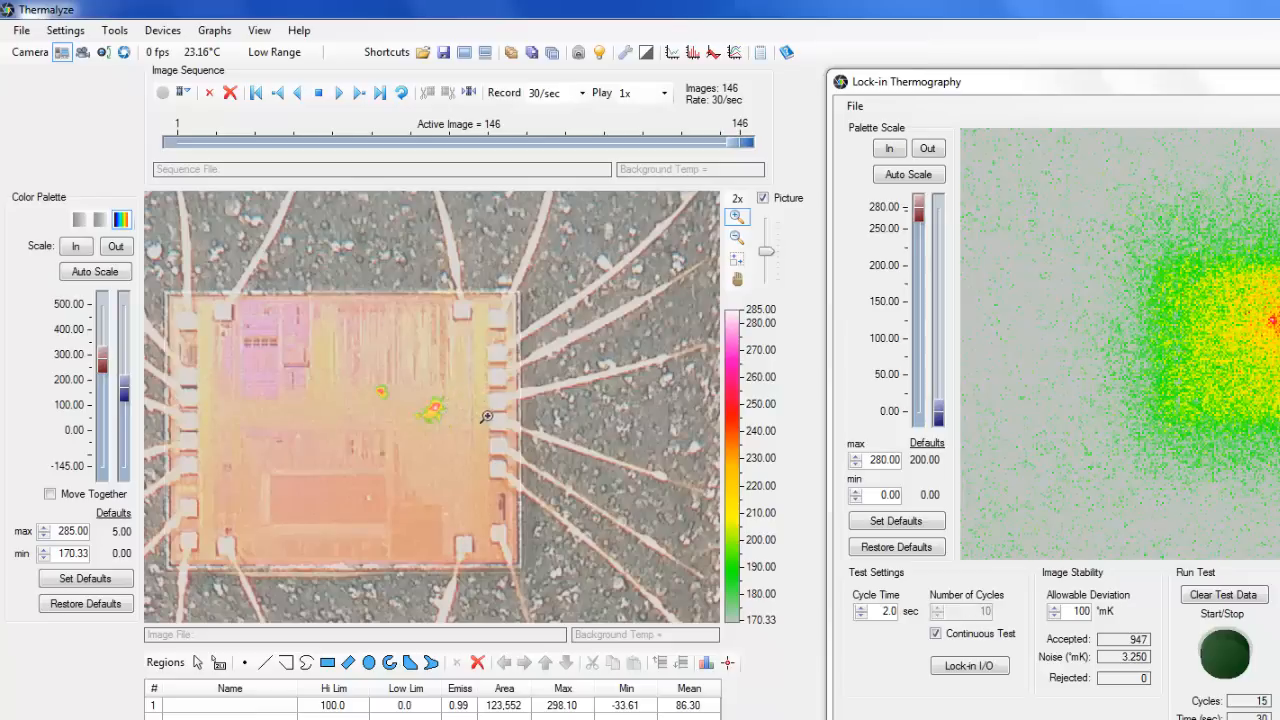